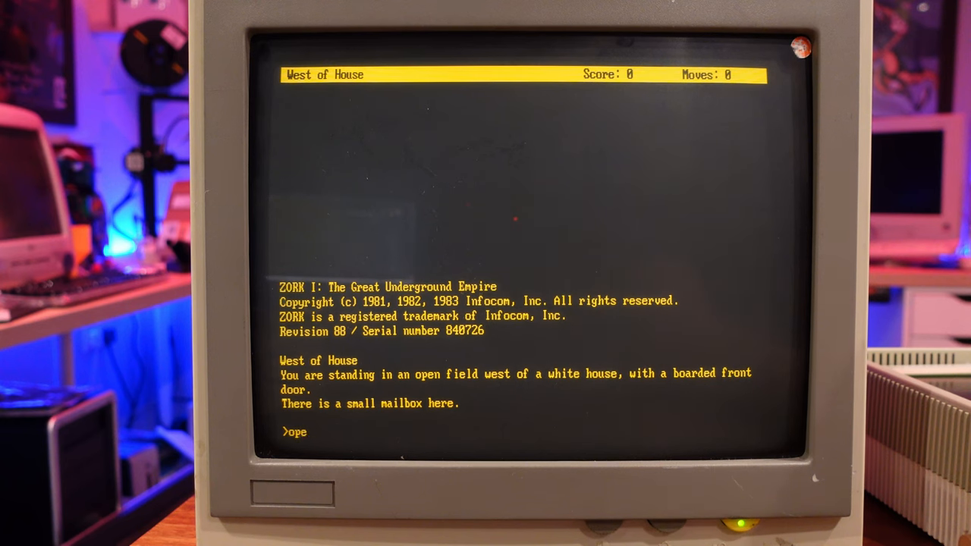
Step: Enter 'open mailbox' and 'read leaflet' to read the welcome text, then start a walk command
type("n mailbox")
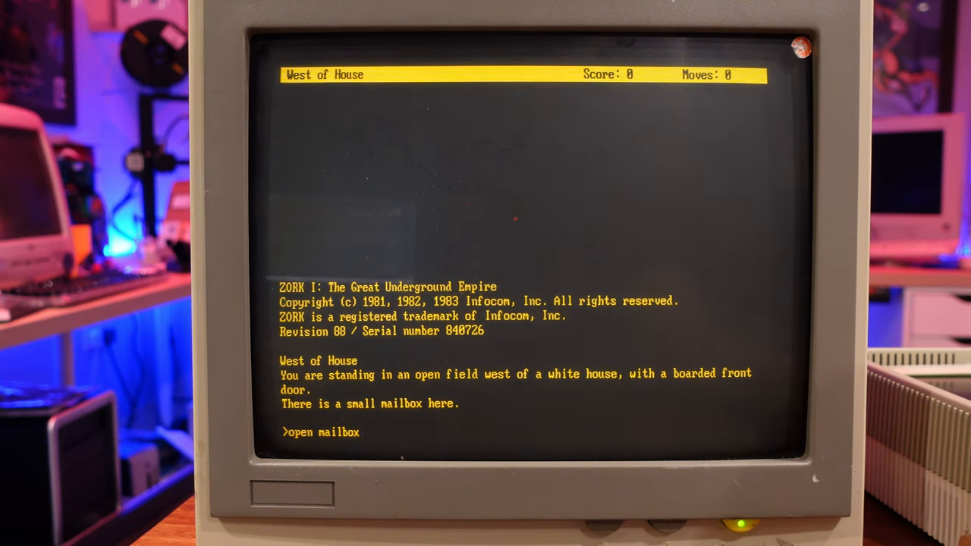
key("Return")
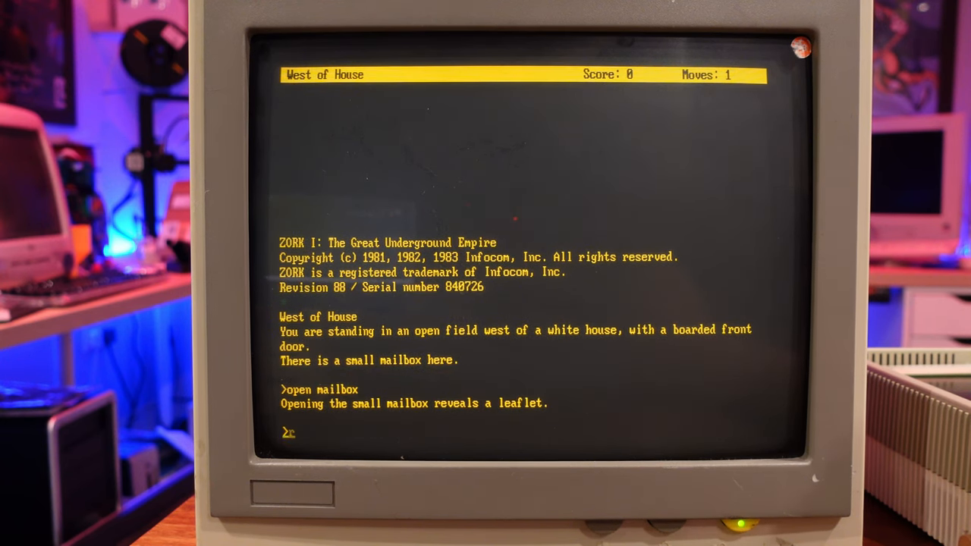
type("read leaflet")
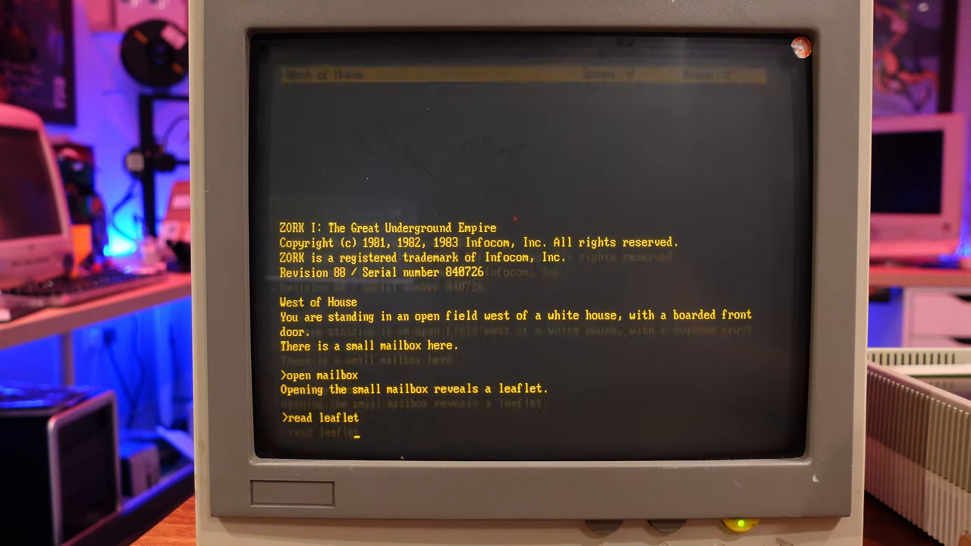
key("Return")
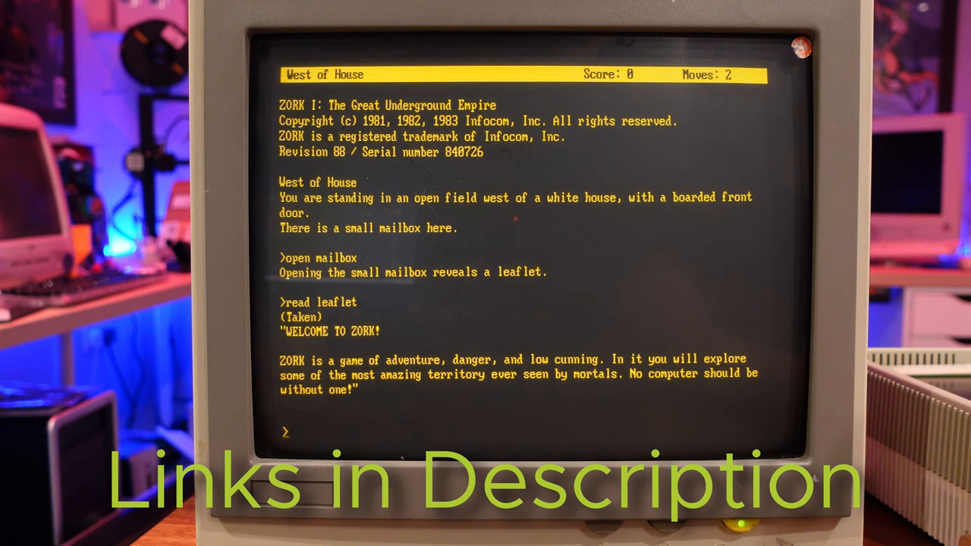
type("walk")
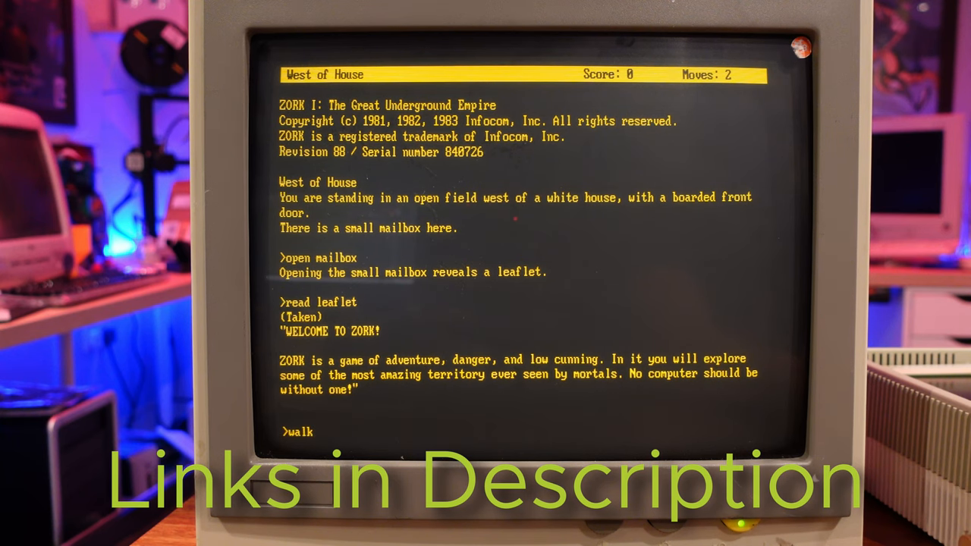